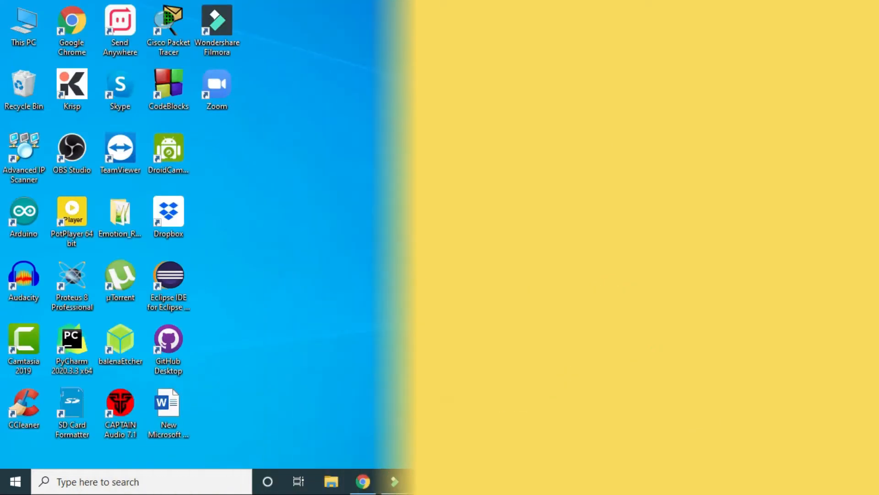
pyautogui.moveTo(22, 25)
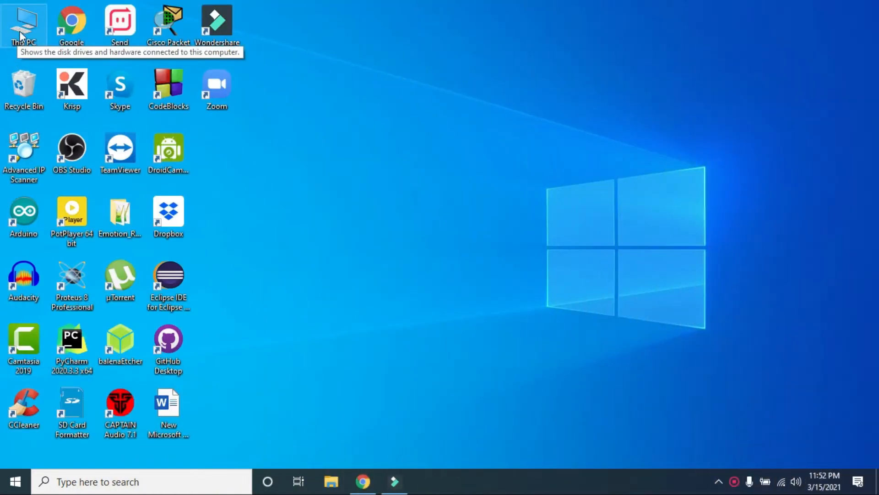
# Check the installed RAM in This PC's System properties window
pyautogui.rightClick(22, 25)
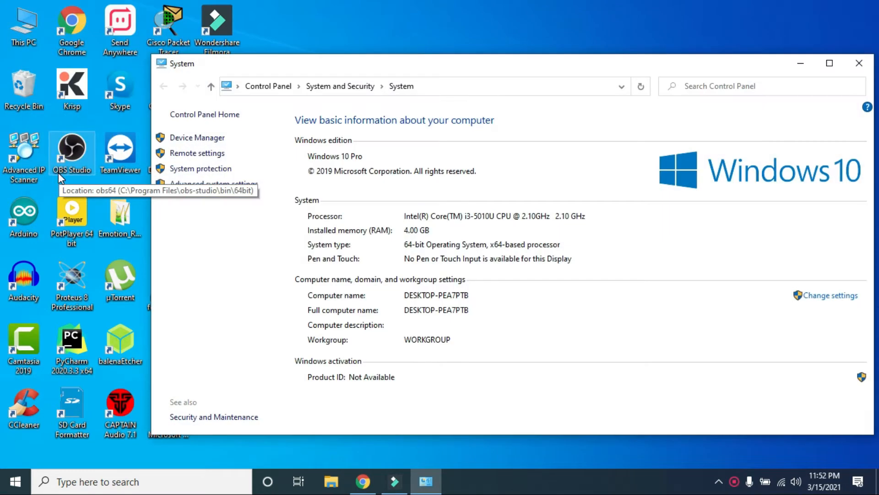
pyautogui.moveTo(422, 241)
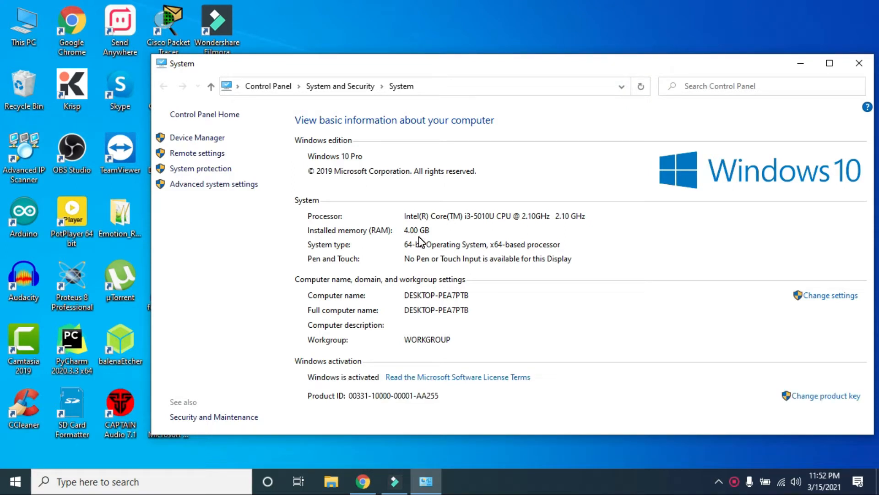
pyautogui.moveTo(421, 230)
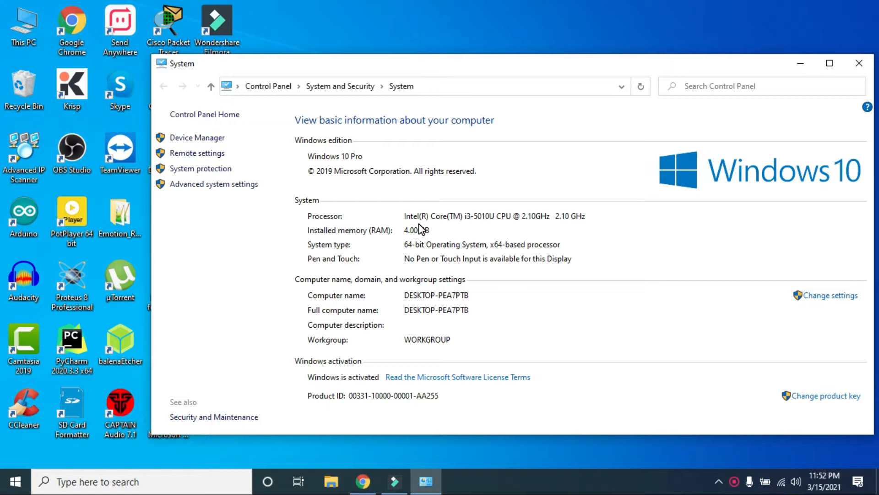
pyautogui.moveTo(698, 364)
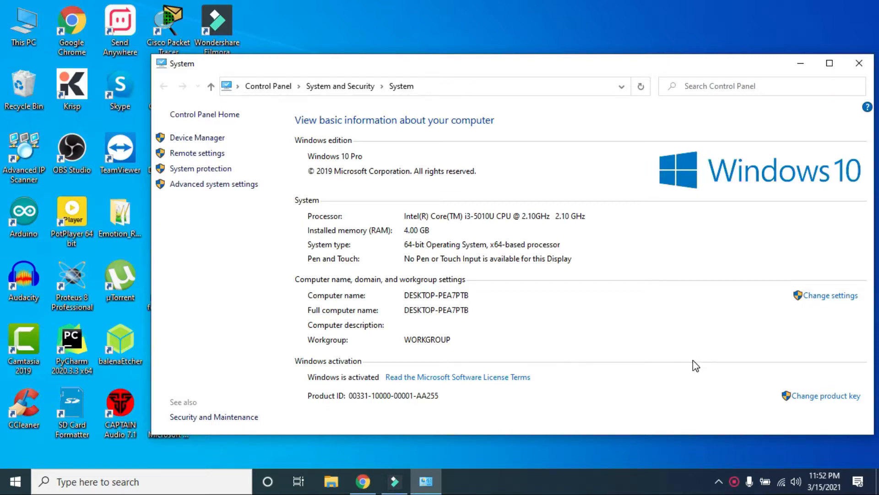
pyautogui.click(858, 63)
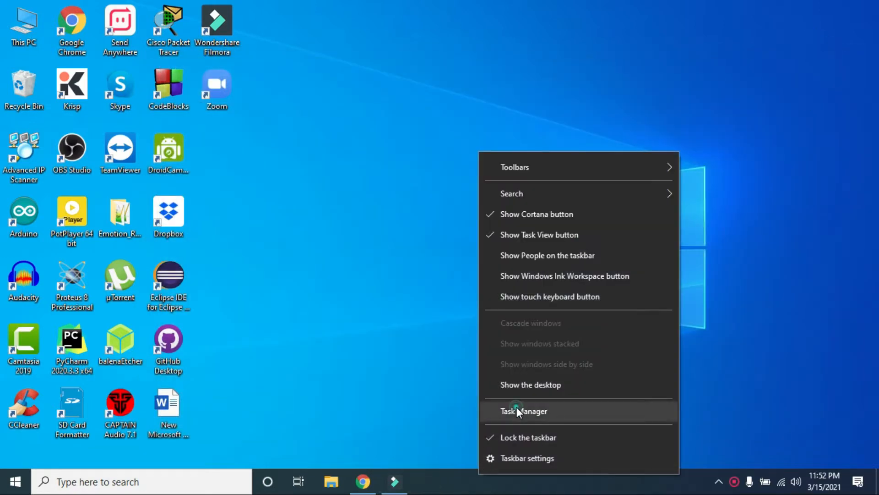
# View the memory capacity and slot usage in Task Manager's Performance Memory page
pyautogui.click(523, 412)
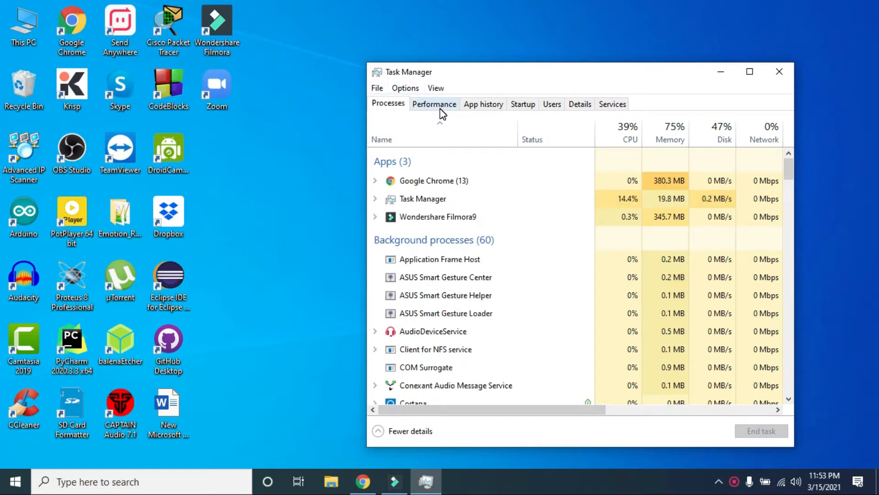
pyautogui.moveTo(522, 104)
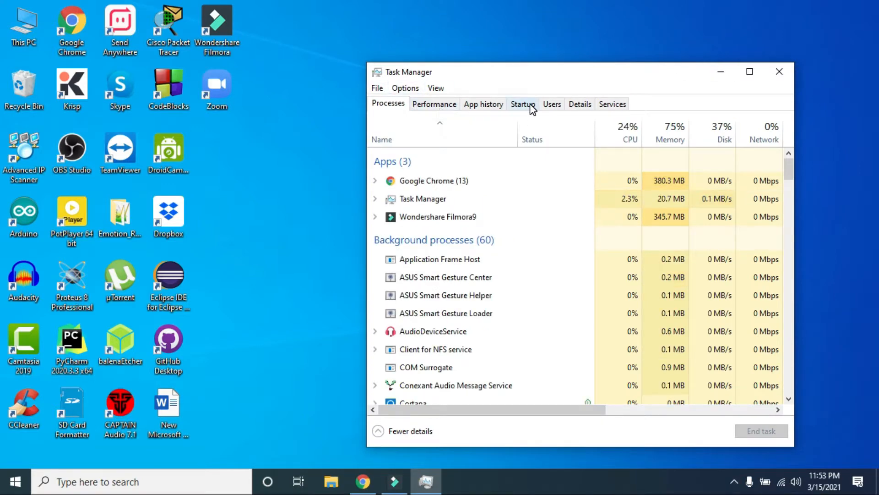
pyautogui.click(433, 103)
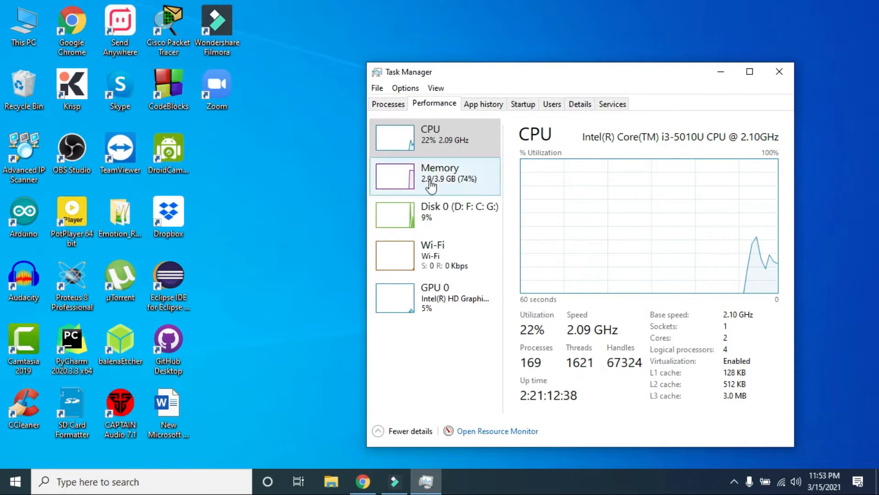
pyautogui.click(439, 175)
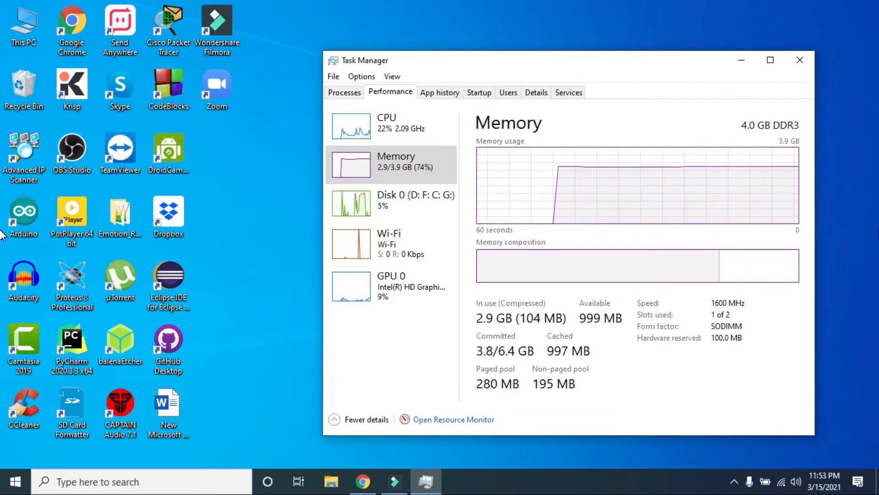
pyautogui.moveTo(863, 241)
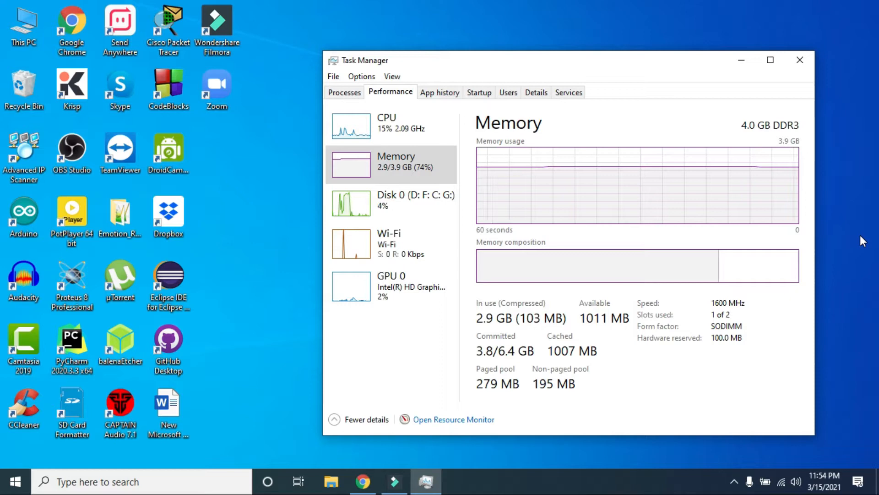
# Close Task Manager and shut down the laptop from the Start menu
pyautogui.click(799, 60)
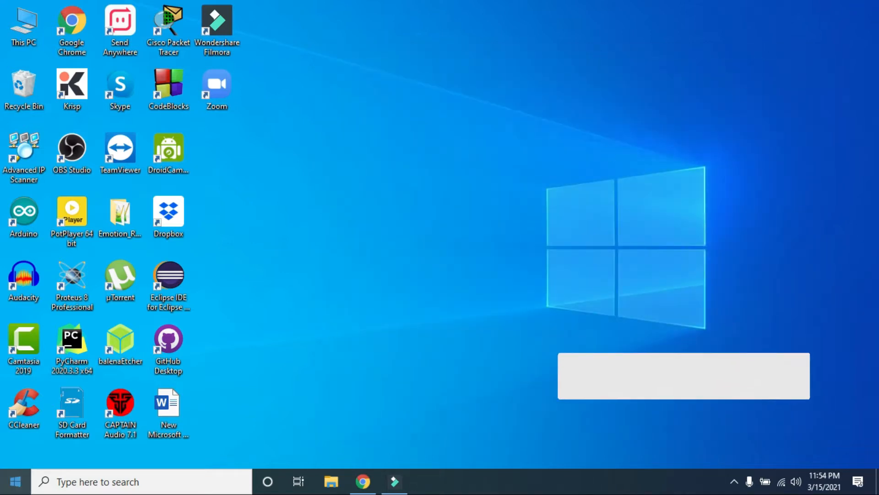
pyautogui.click(15, 481)
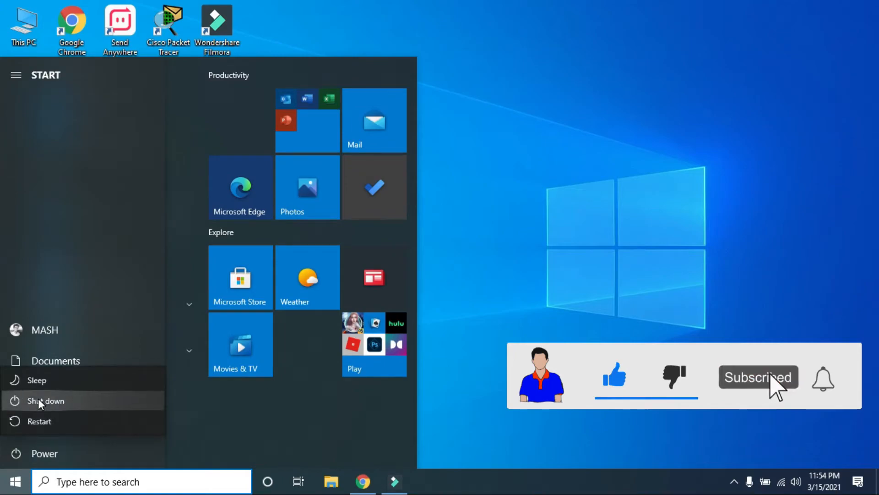
pyautogui.rightClick(22, 22)
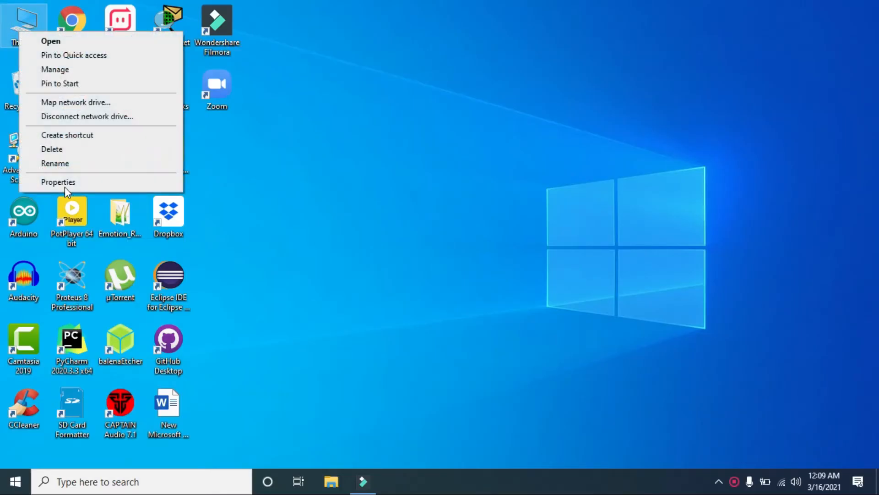
pyautogui.click(58, 181)
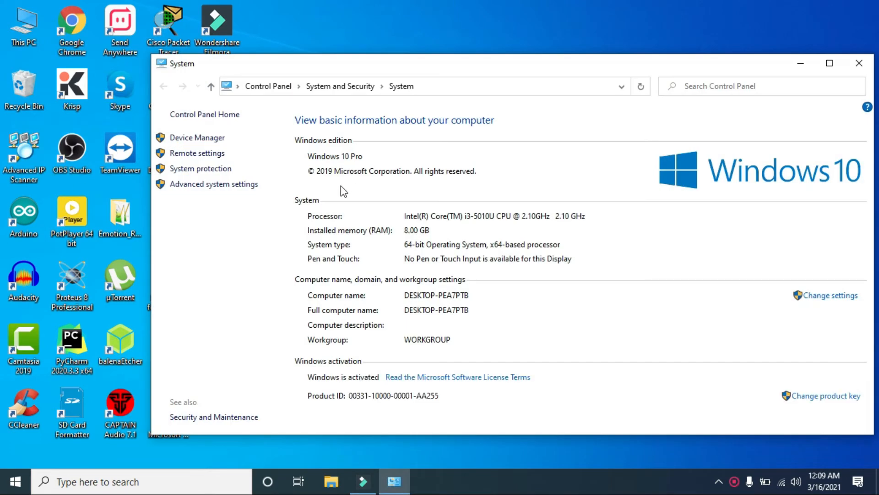
pyautogui.moveTo(423, 238)
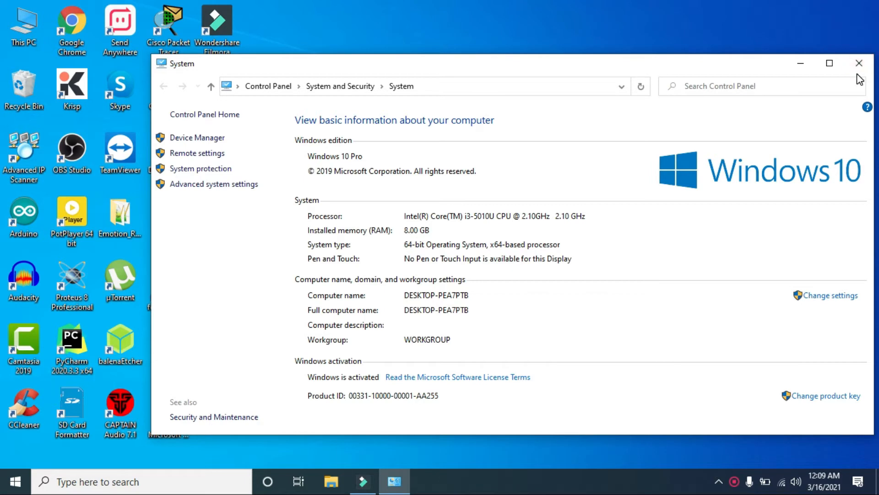
pyautogui.click(859, 63)
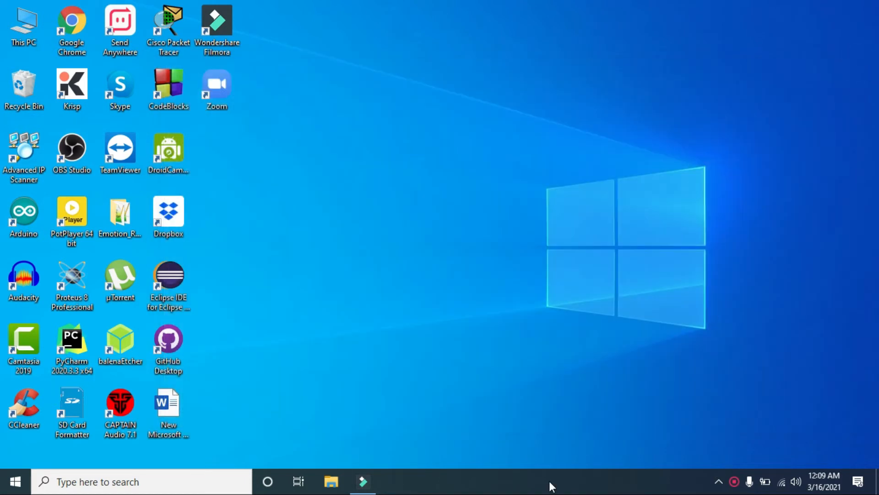
# Show Task Manager's Memory page confirming 8.0 GB DDR3 with 2 of 2 slots used
pyautogui.click(594, 418)
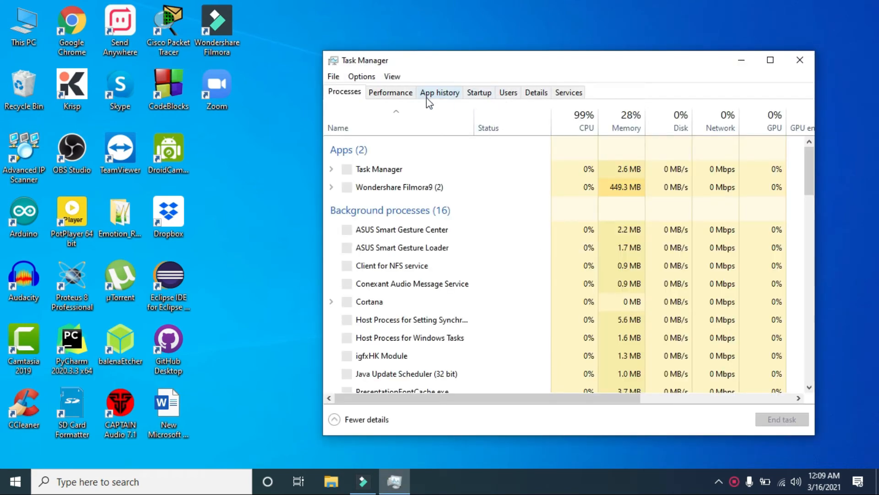
pyautogui.click(390, 91)
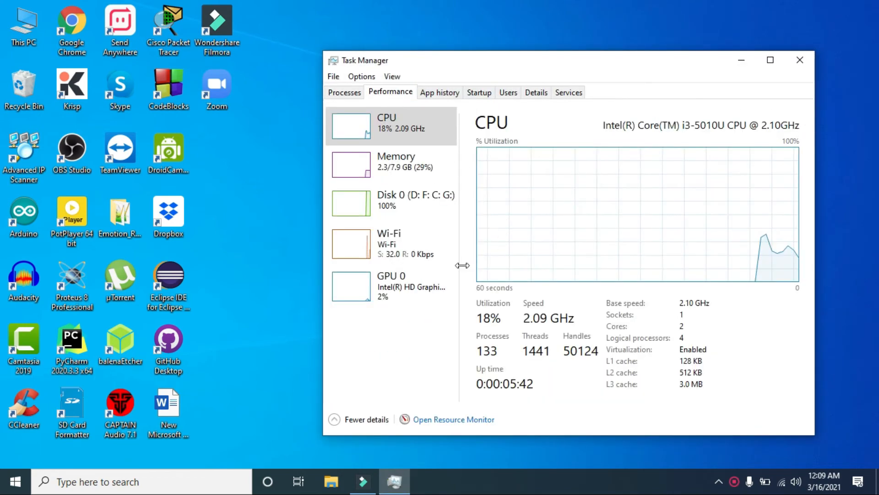
pyautogui.click(393, 163)
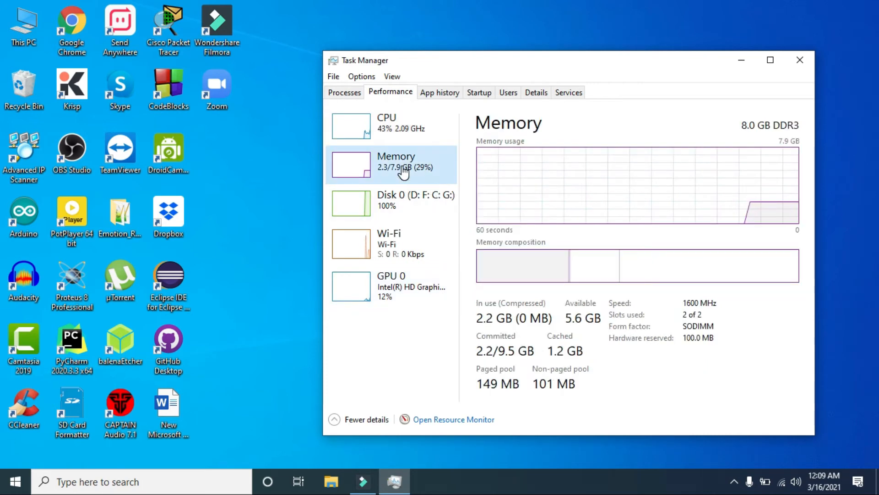
pyautogui.moveTo(744, 359)
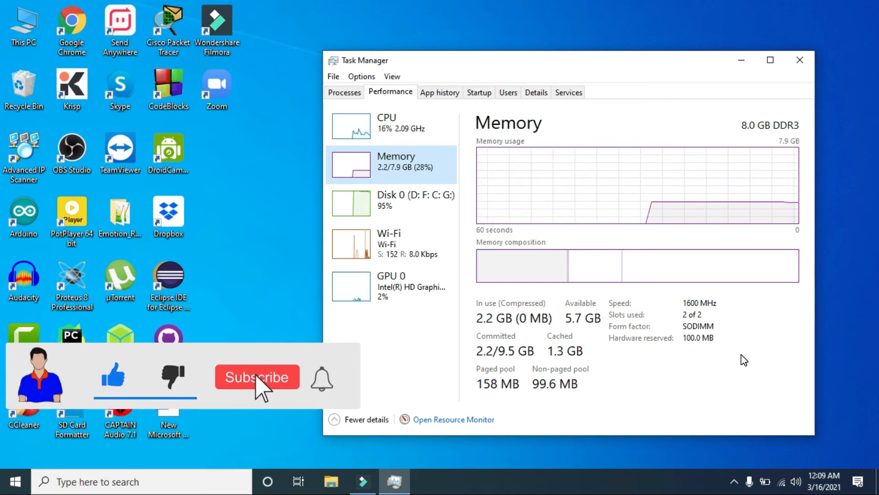
pyautogui.click(256, 377)
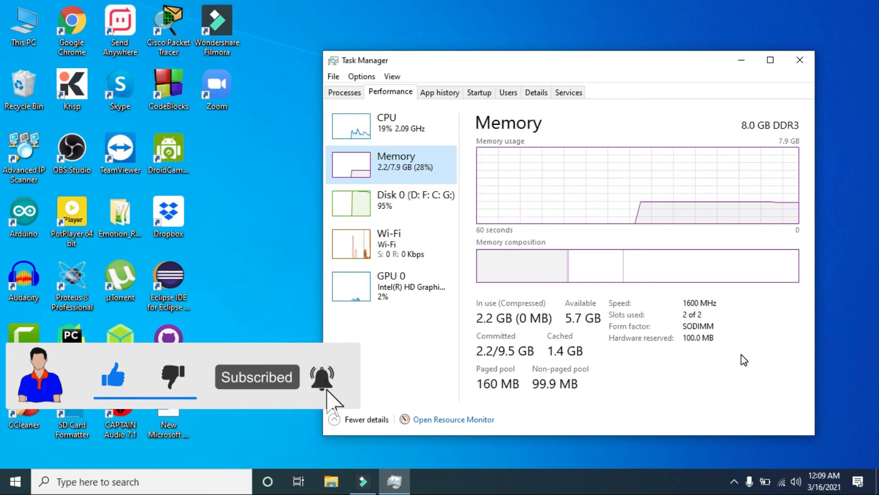